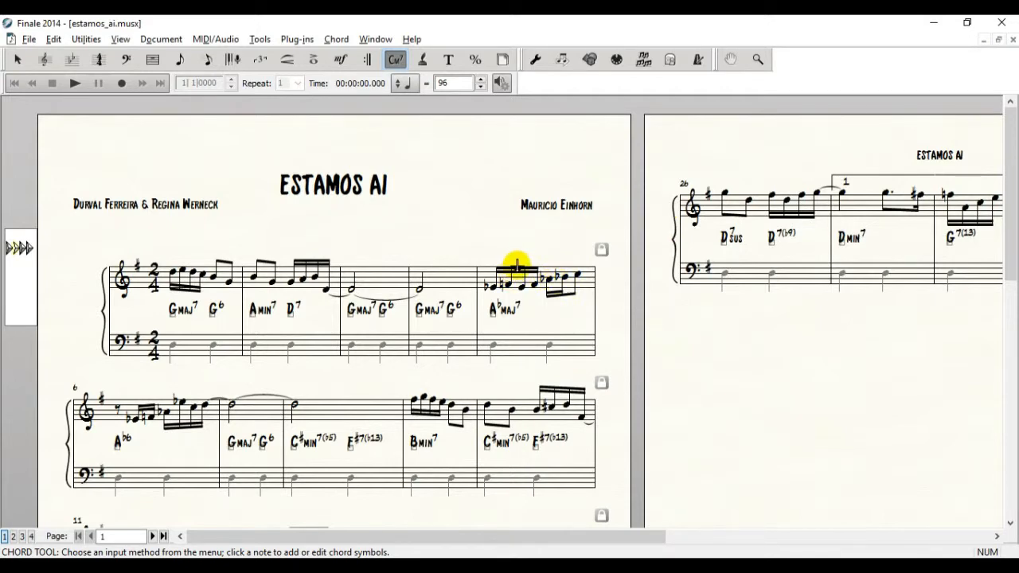
mouse_move(453, 199)
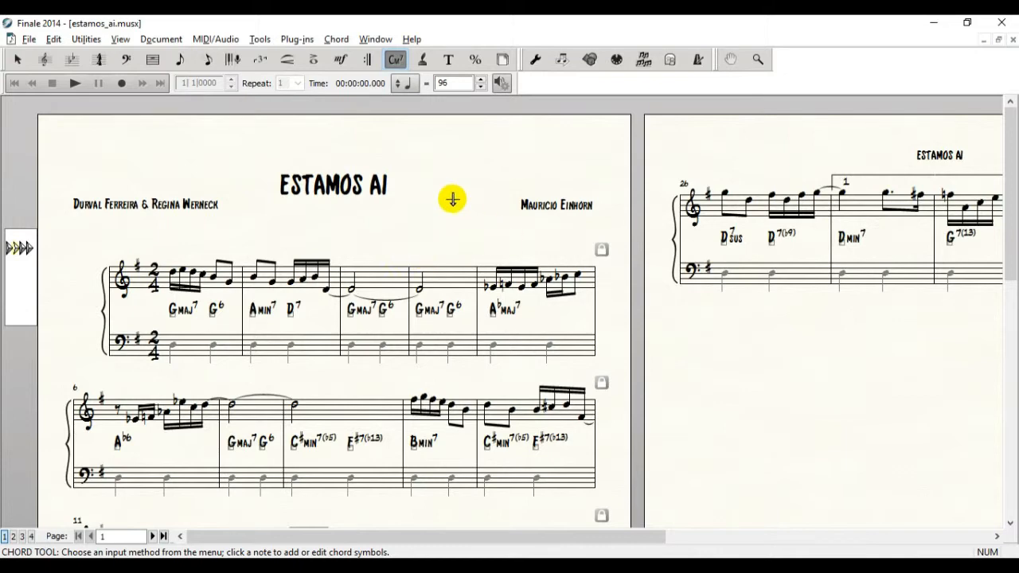
mouse_move(243, 300)
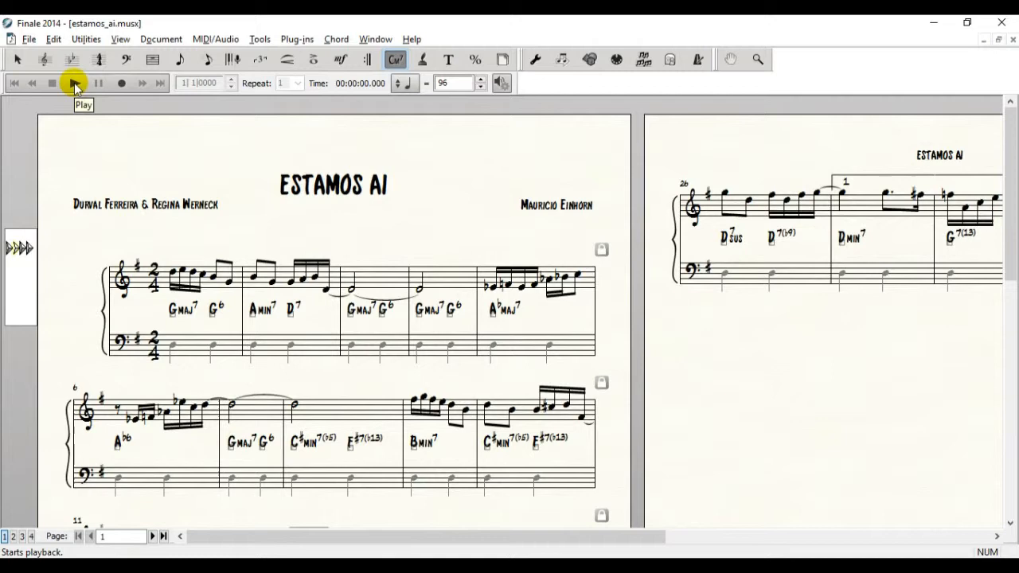
Step: Play the lead sheet briefly to hear the chords, stop playback, and show the Chord menu
click(72, 83)
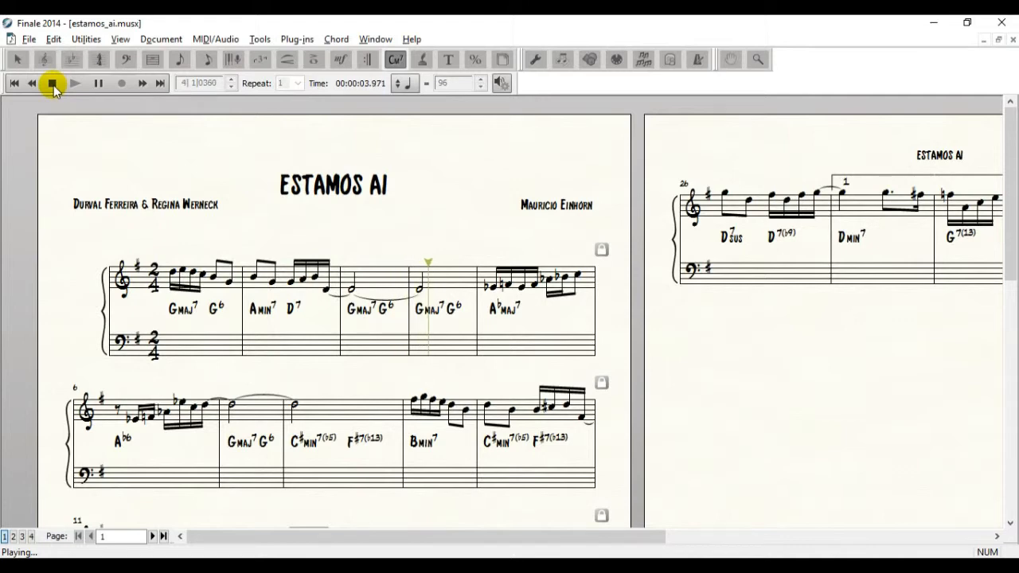
click(52, 82)
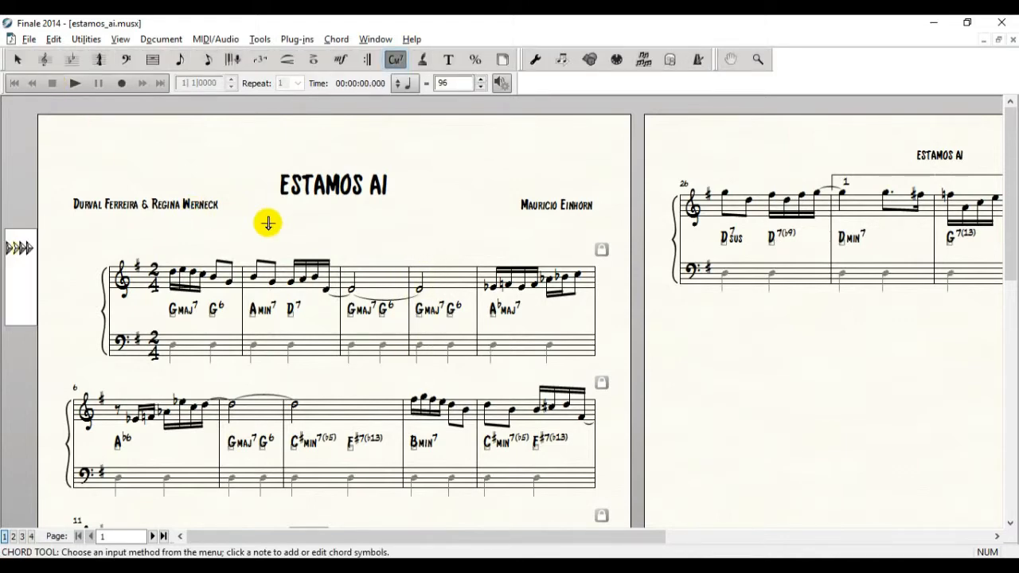
mouse_move(417, 174)
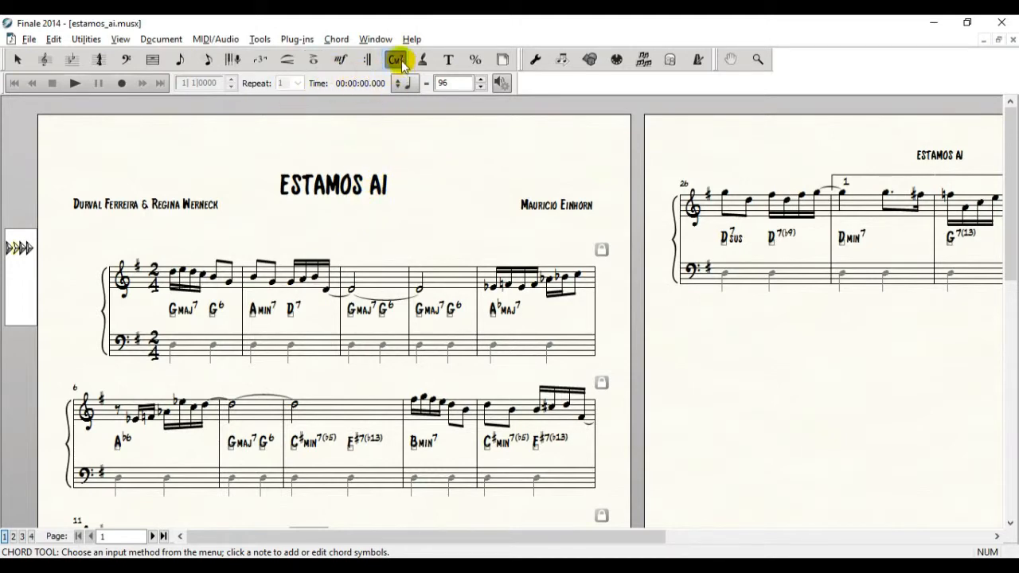
mouse_move(398, 60)
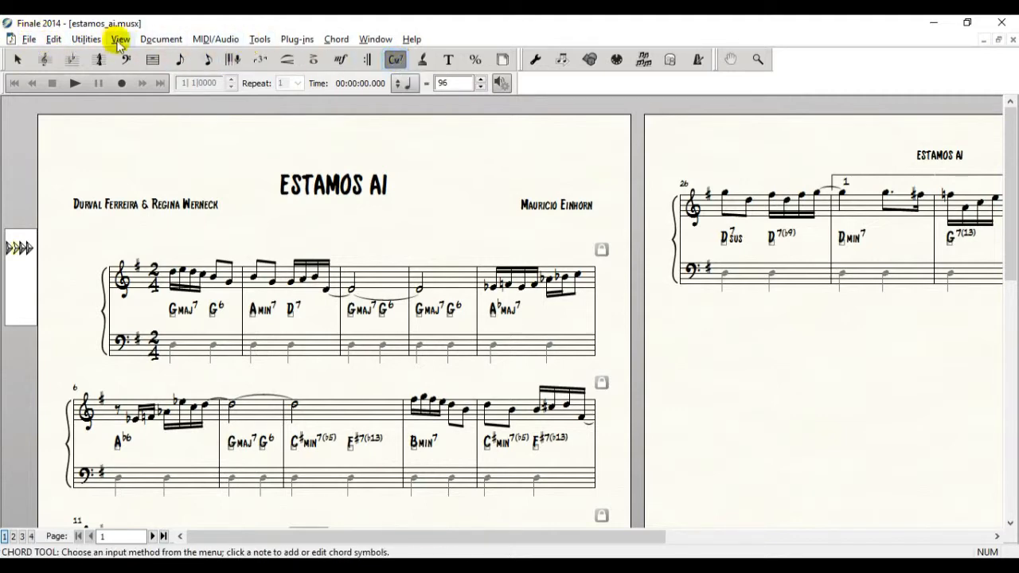
mouse_move(336, 39)
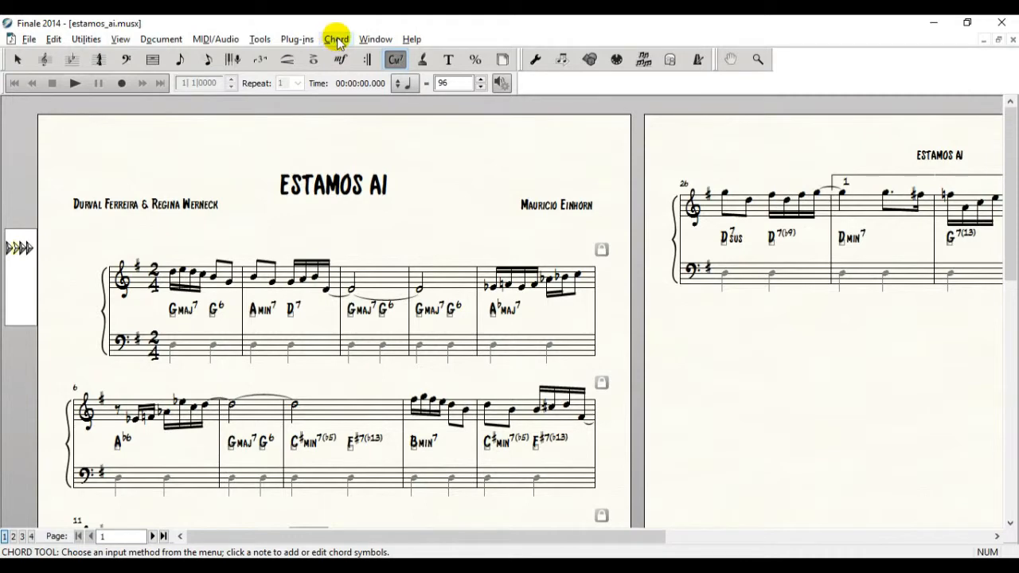
click(337, 39)
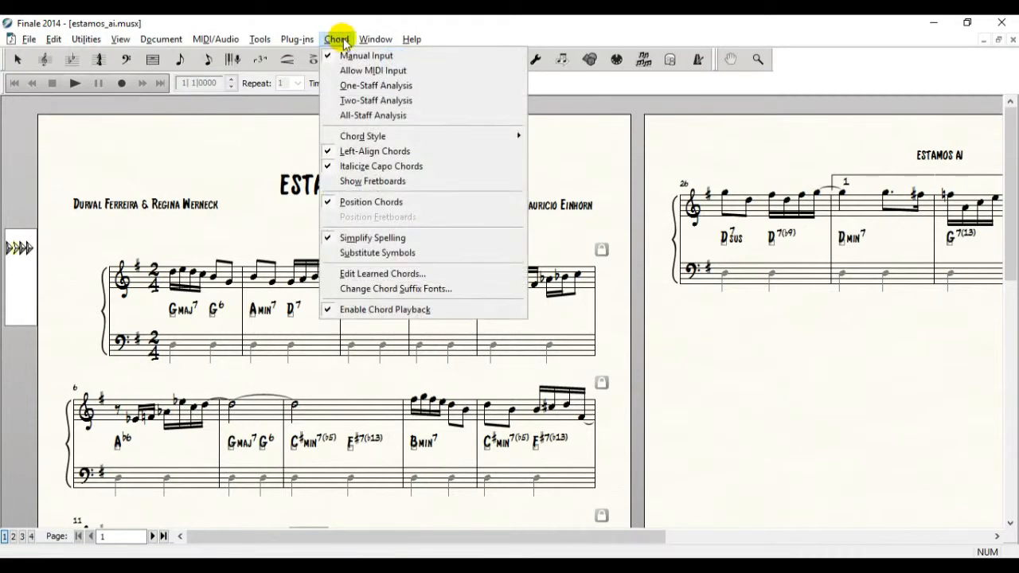
mouse_move(372, 237)
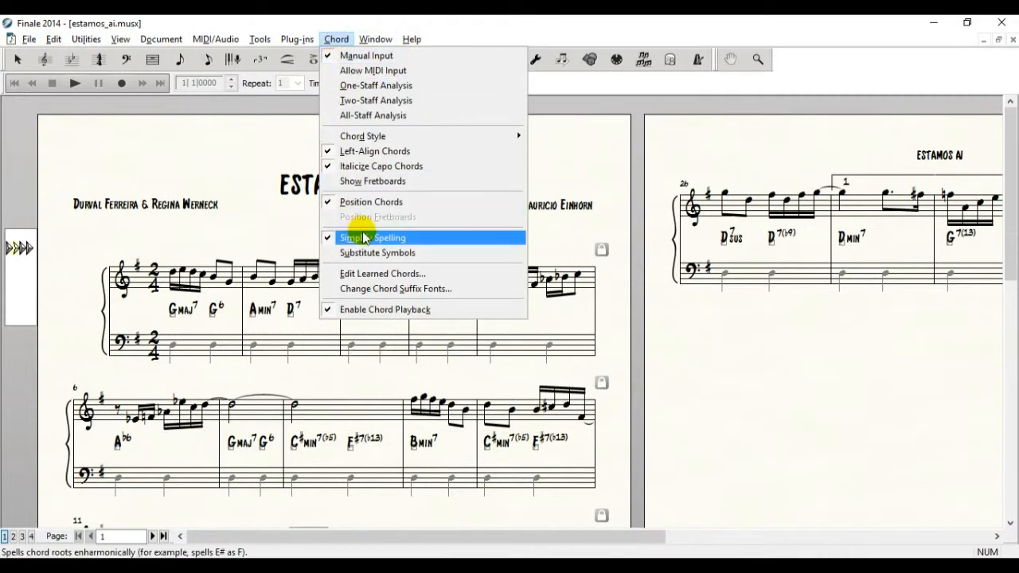
mouse_move(384, 309)
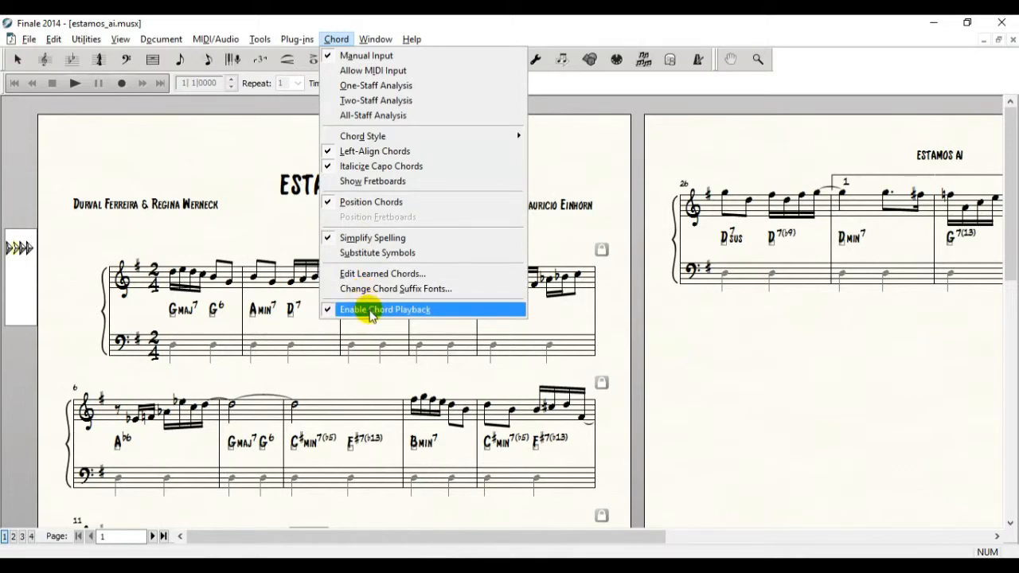
Step: Uncheck Enable Chord Playback so the Estamos Ai chord symbols stay silent
click(385, 309)
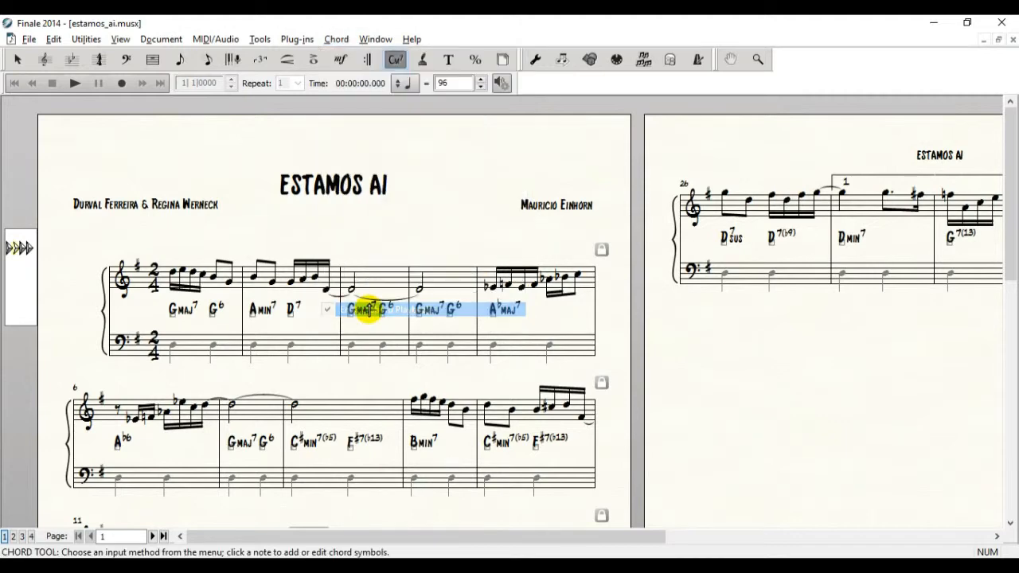
click(74, 83)
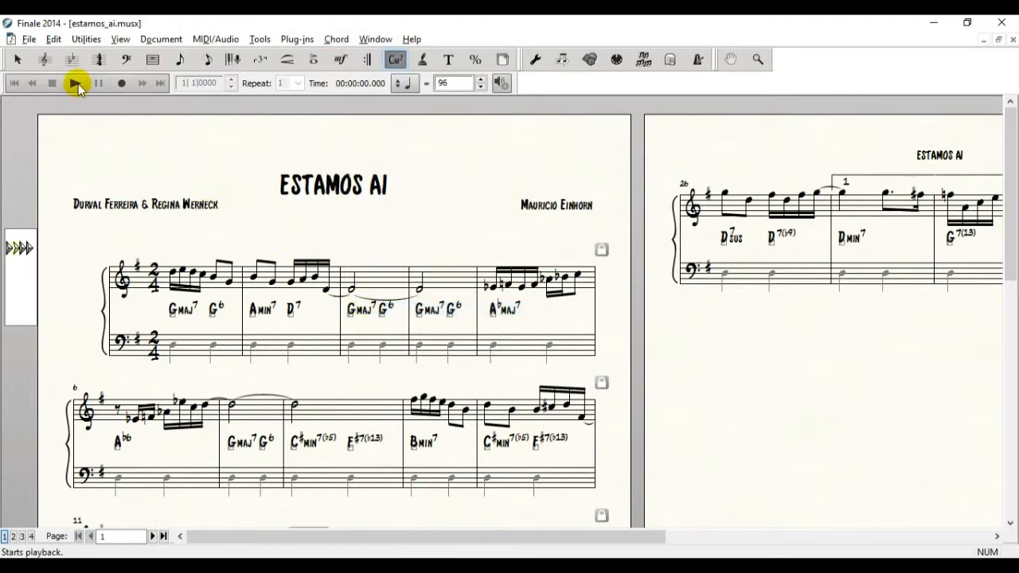
click(75, 82)
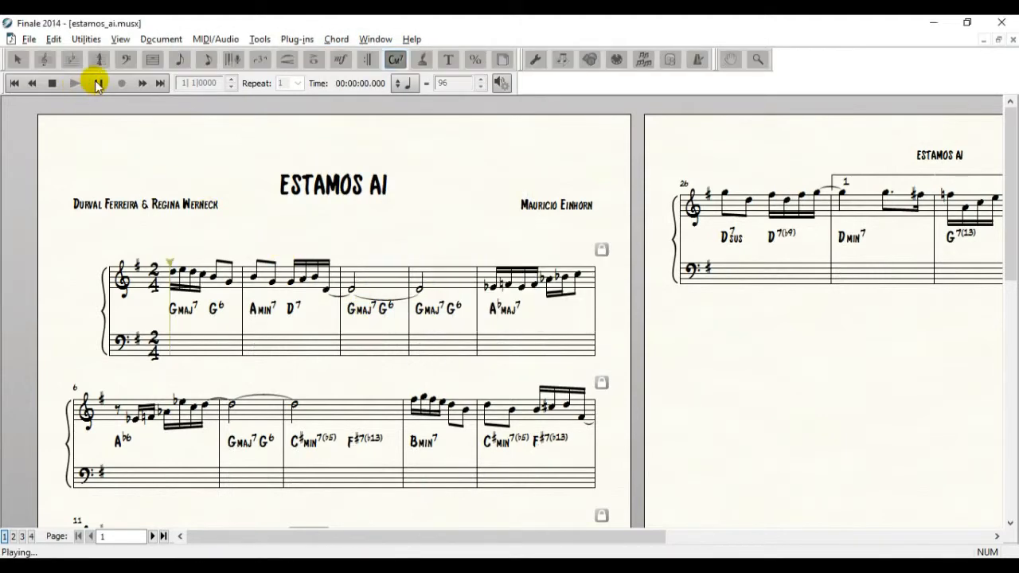
click(73, 83)
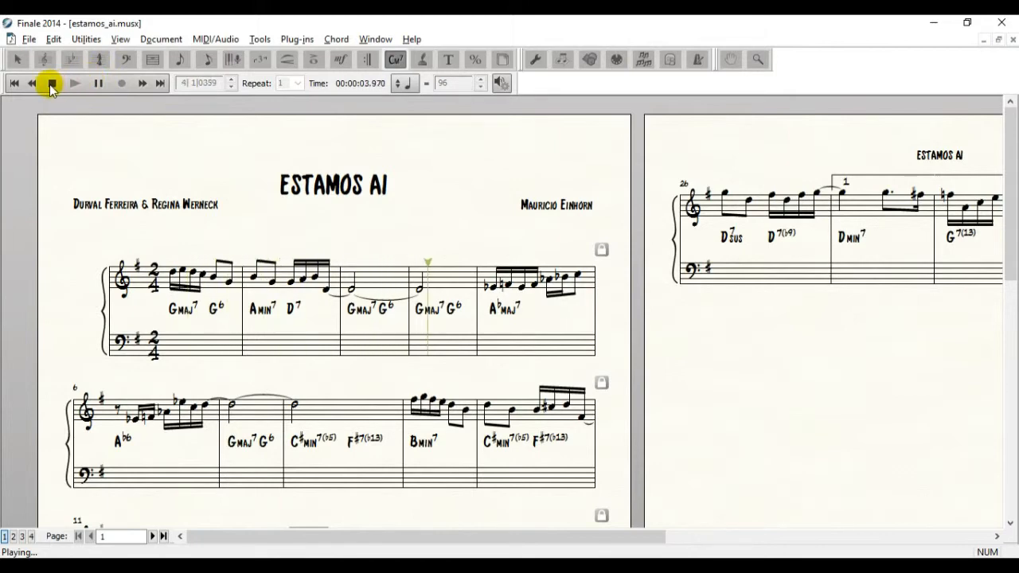
click(50, 83)
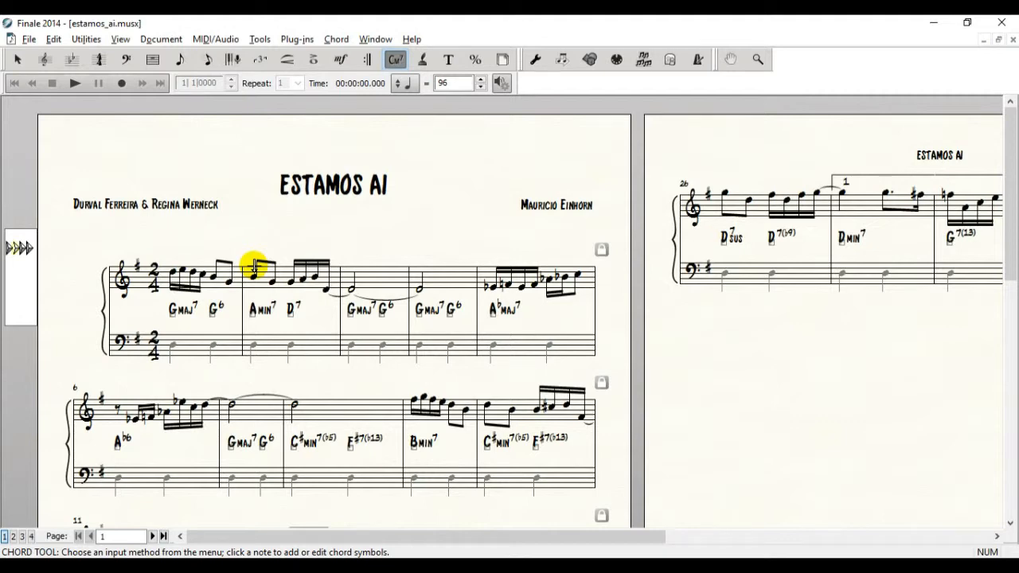
mouse_move(424, 197)
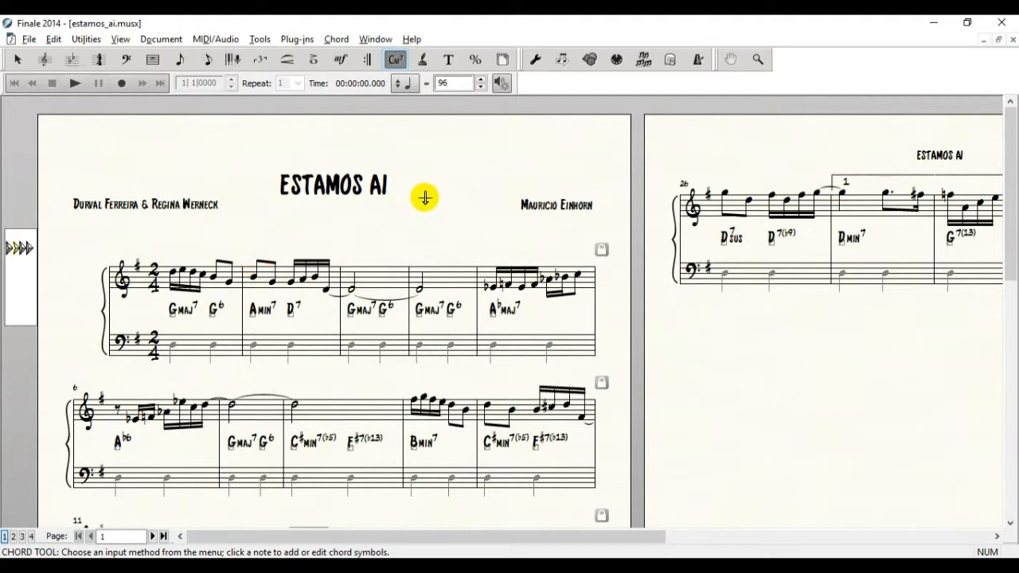
mouse_move(430, 210)
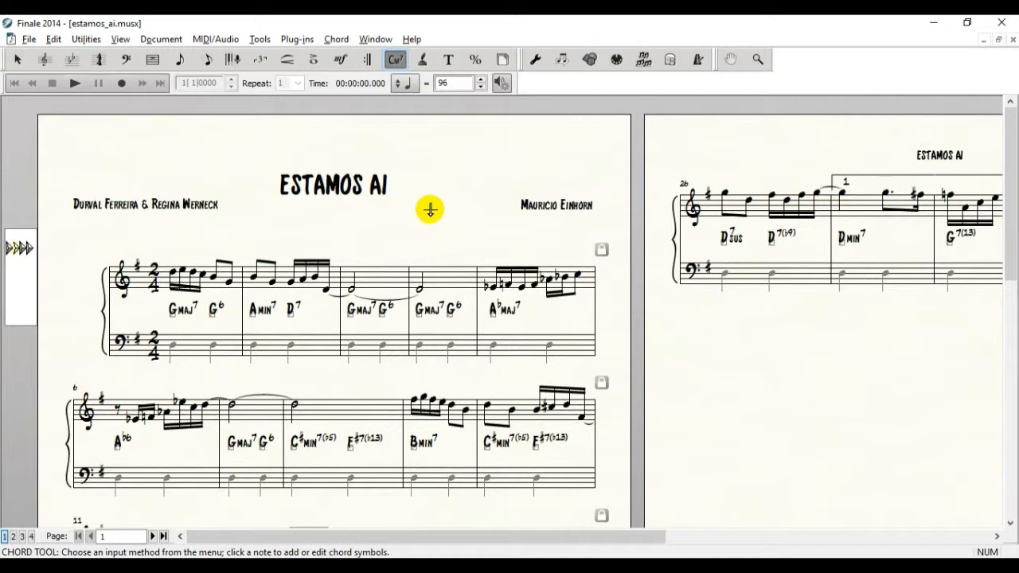
mouse_move(430, 215)
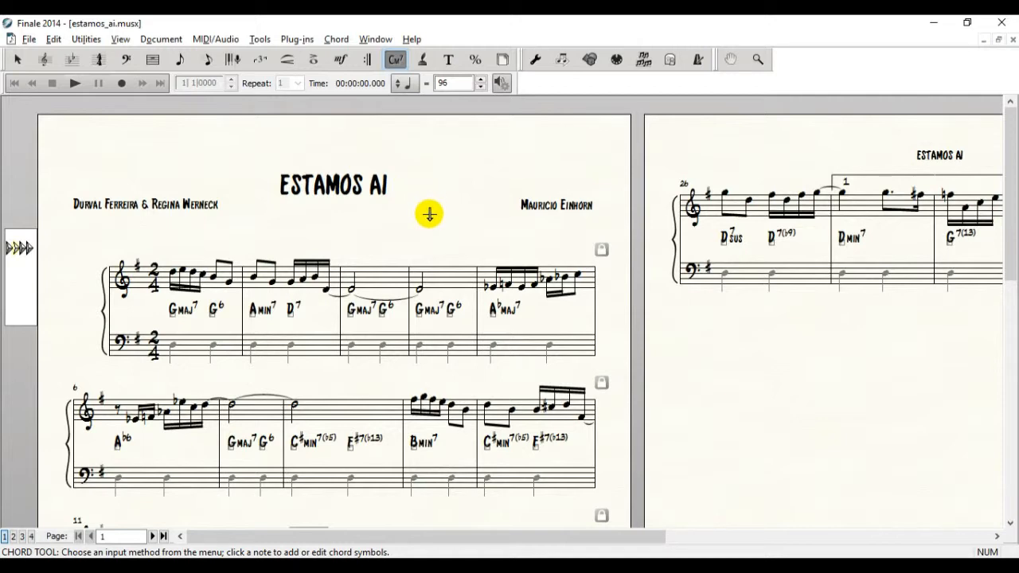